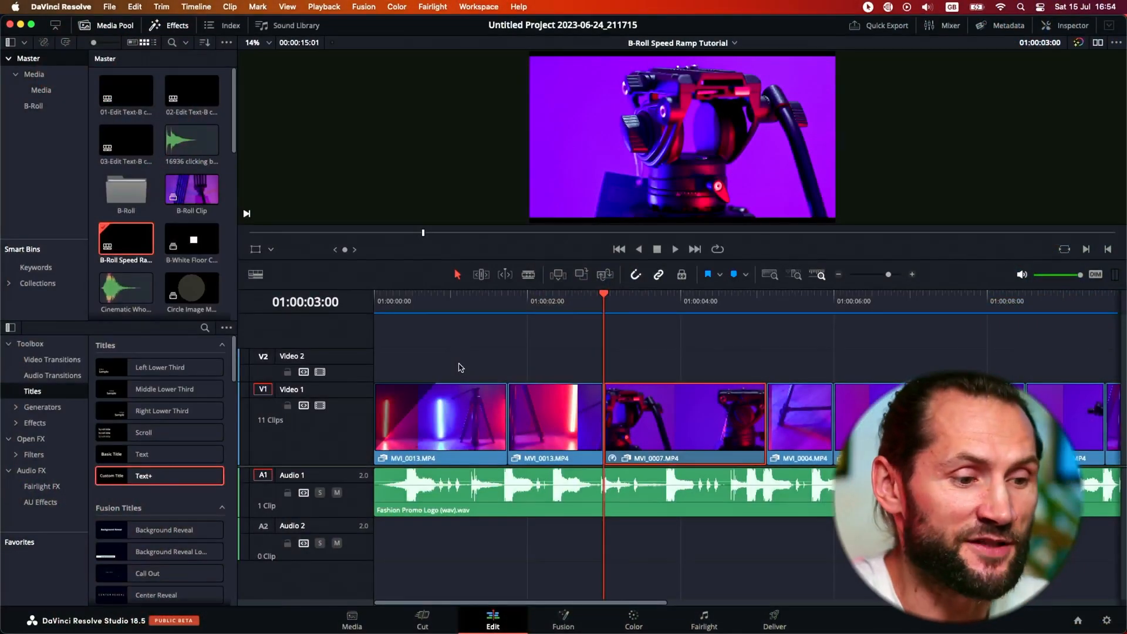
Preview the second clip and select and scrub the MVI_0007.MP4 tripod-head shot
{"action": "left_click", "coordinate": [553, 414]}
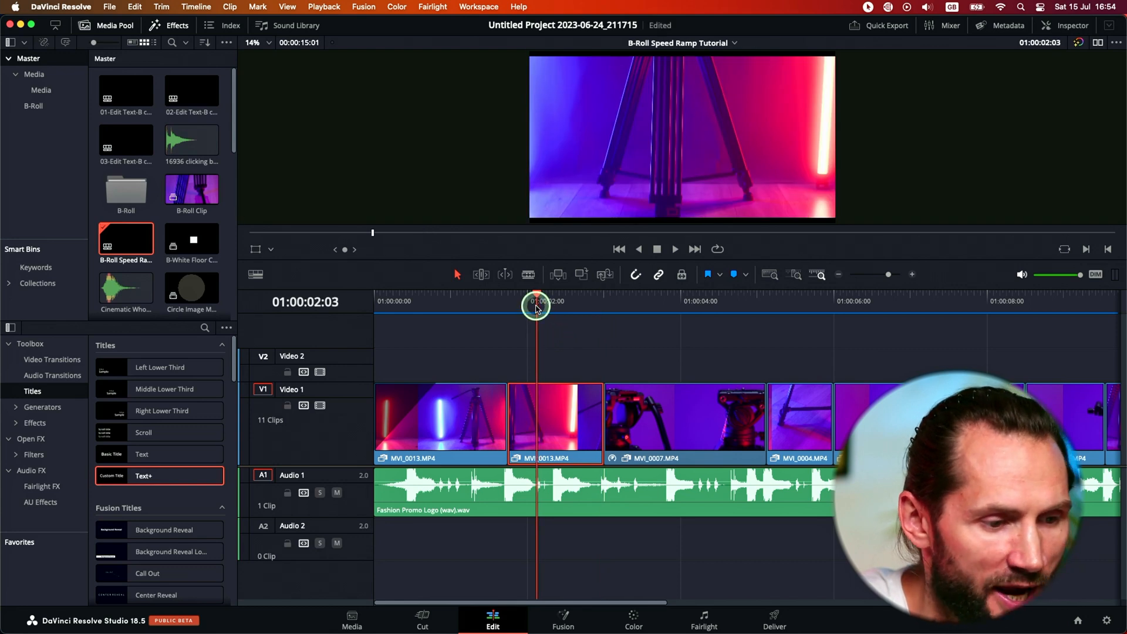
{"action": "mouse_move", "coordinate": [511, 289]}
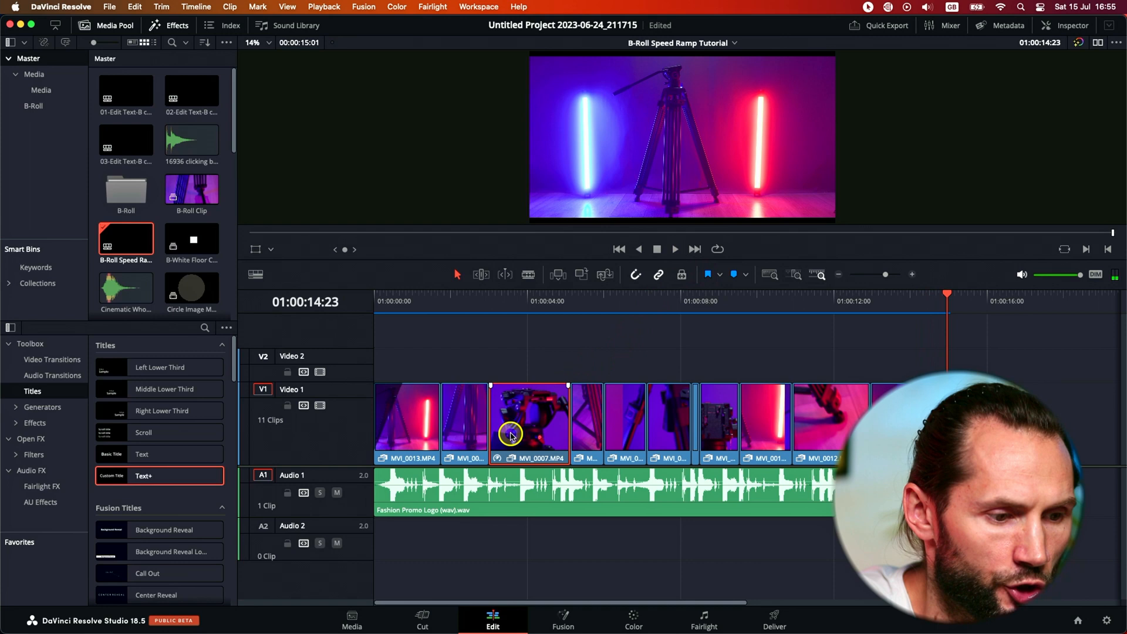
{"action": "left_click", "coordinate": [612, 300]}
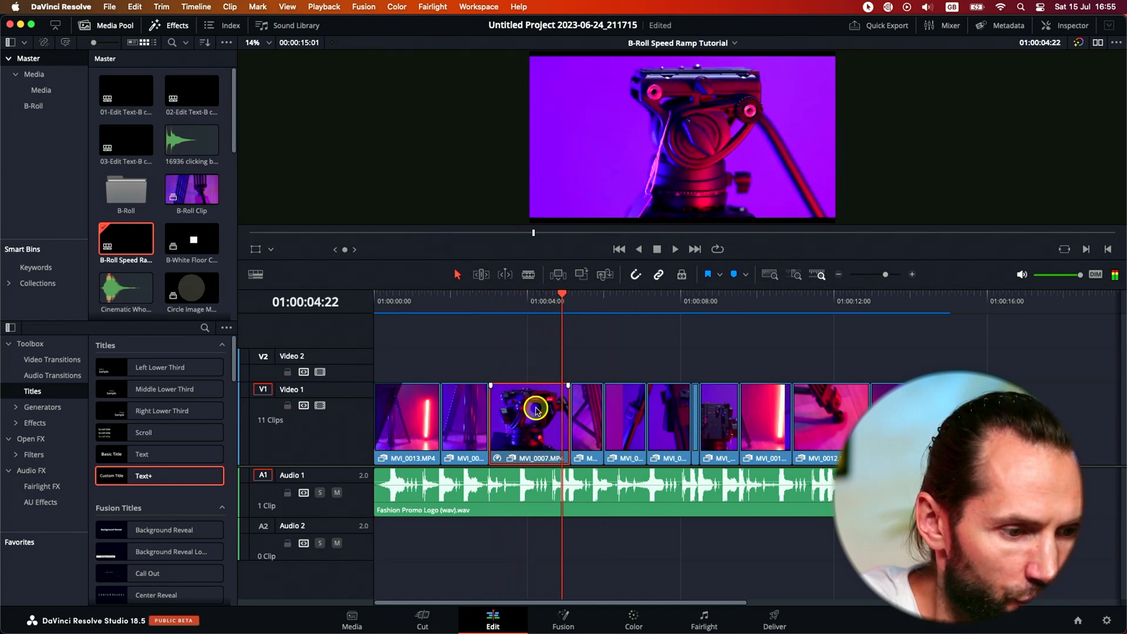
{"action": "left_click_drag", "start_coordinate": [563, 297], "coordinate": [513, 320]}
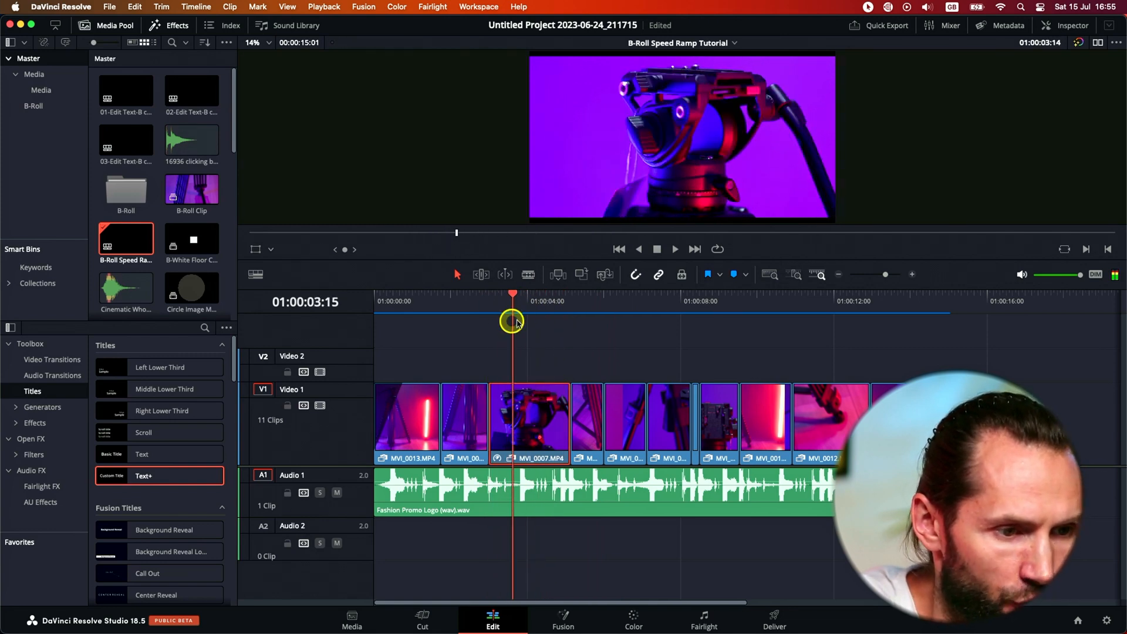
{"action": "left_click", "coordinate": [542, 418]}
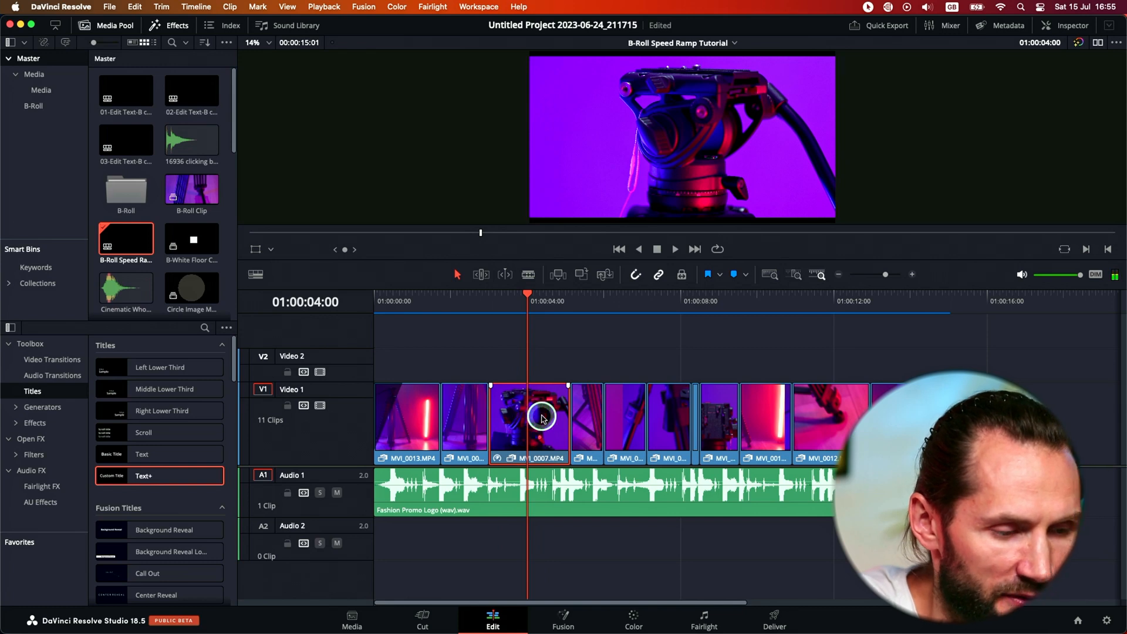
{"action": "mouse_move", "coordinate": [513, 348]}
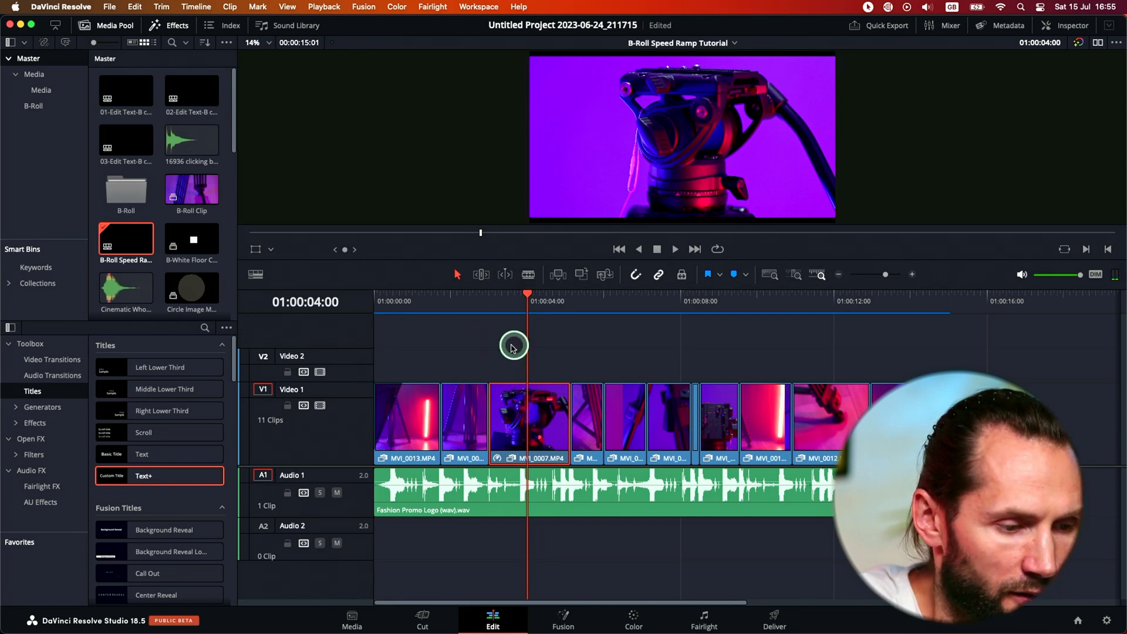
{"action": "left_click_drag", "start_coordinate": [529, 420], "coordinate": [611, 334]}
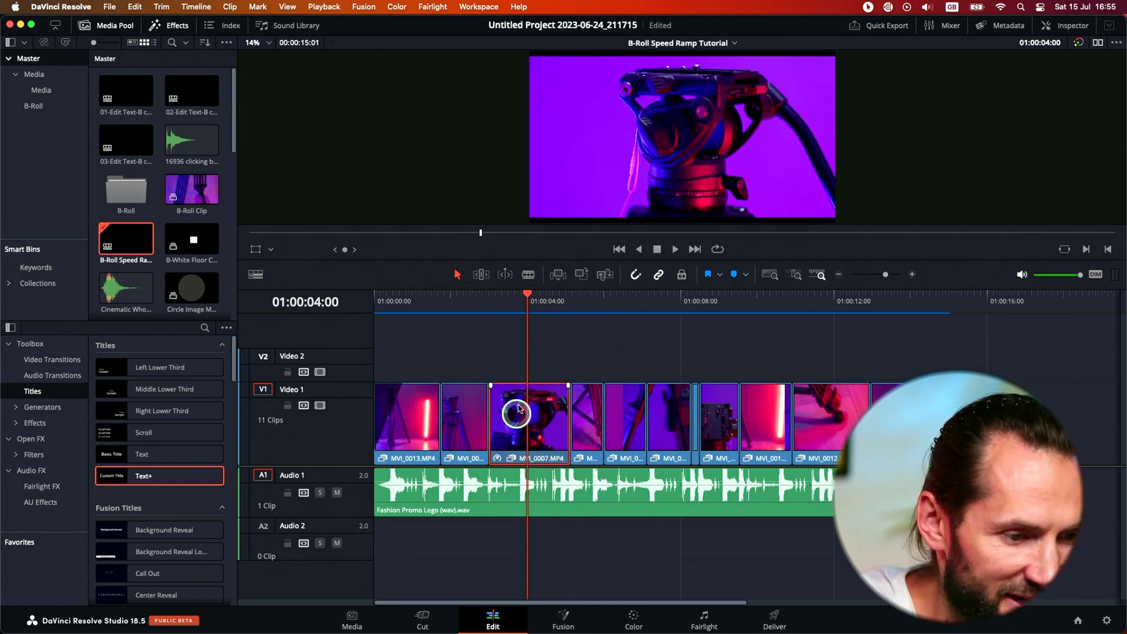
Park the playhead at the start of the tripod-head clip after scrubbing its opening
{"action": "left_click", "coordinate": [497, 298]}
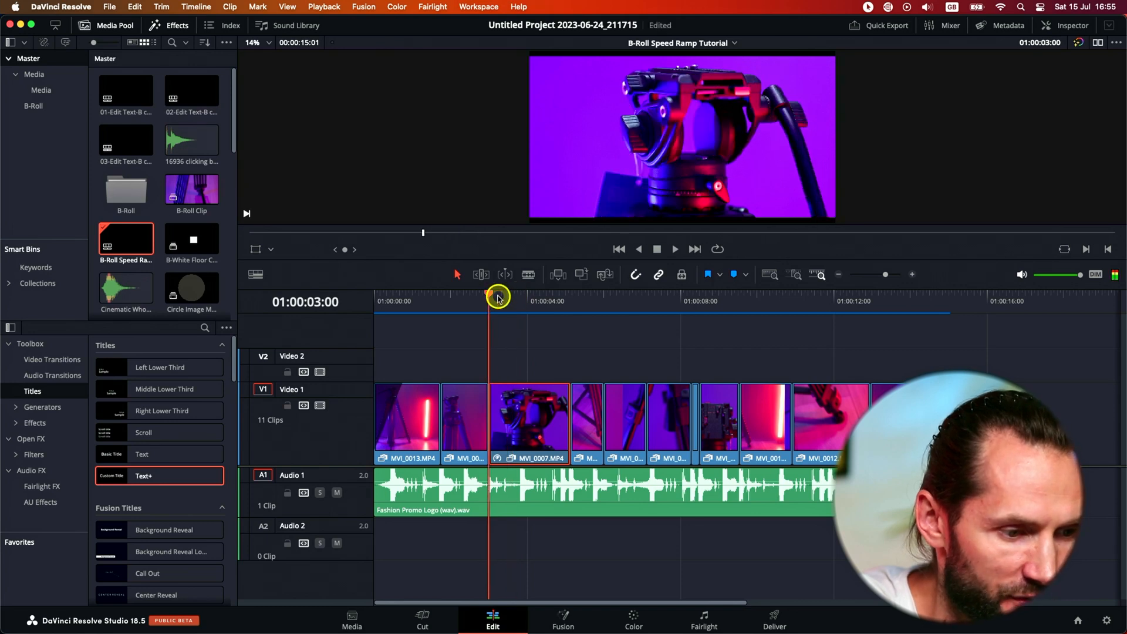
{"action": "left_click_drag", "start_coordinate": [496, 300], "coordinate": [522, 301]}
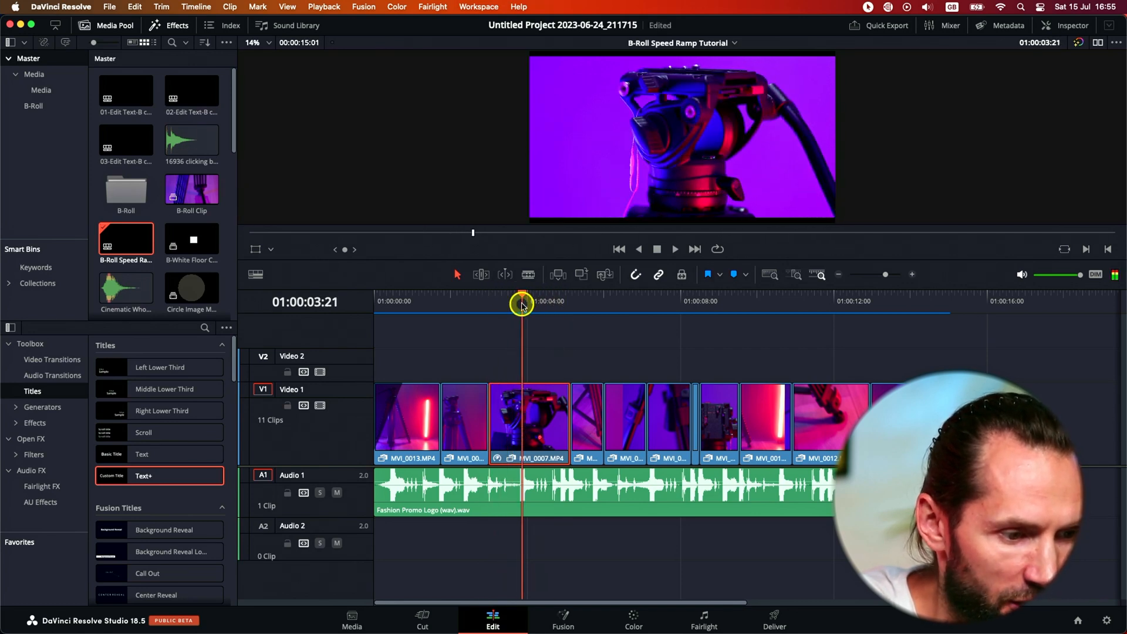
{"action": "left_click", "coordinate": [522, 389]}
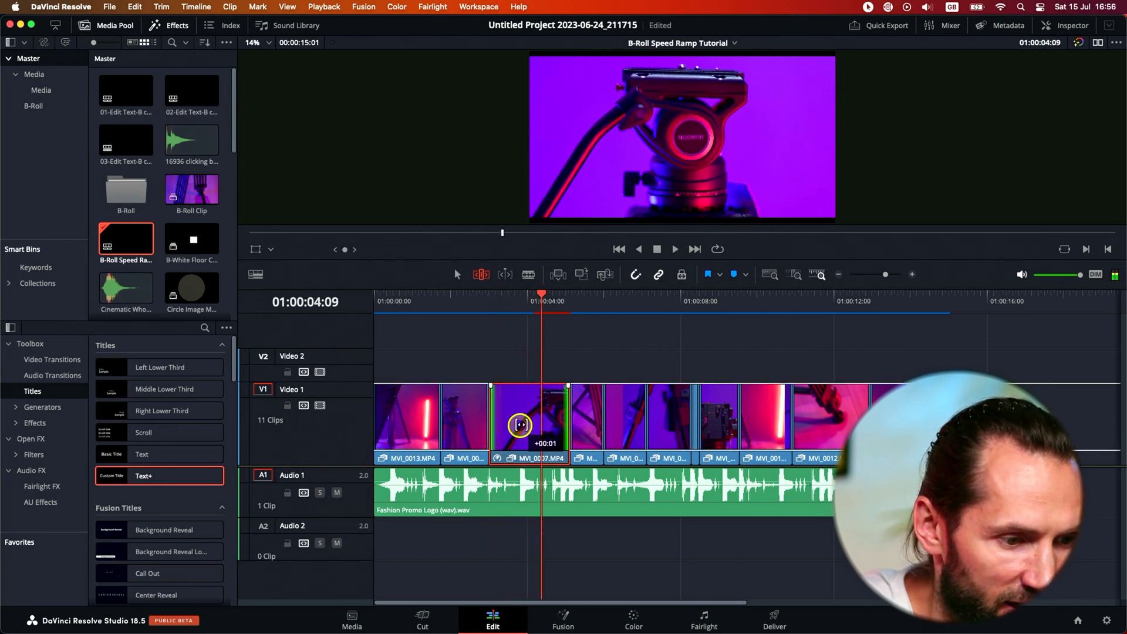
Slip MVI_0007.MP4 until it shows the tripod head's logo, then review from its start
{"action": "left_click_drag", "start_coordinate": [520, 424], "coordinate": [638, 423]}
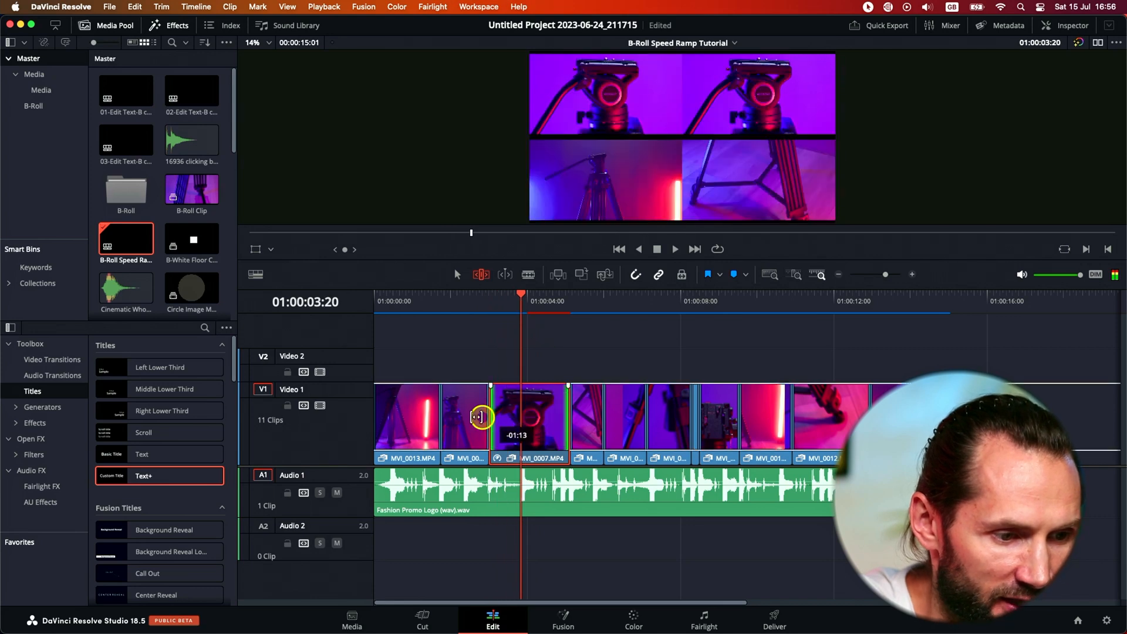
{"action": "left_click_drag", "start_coordinate": [482, 417], "coordinate": [422, 424]}
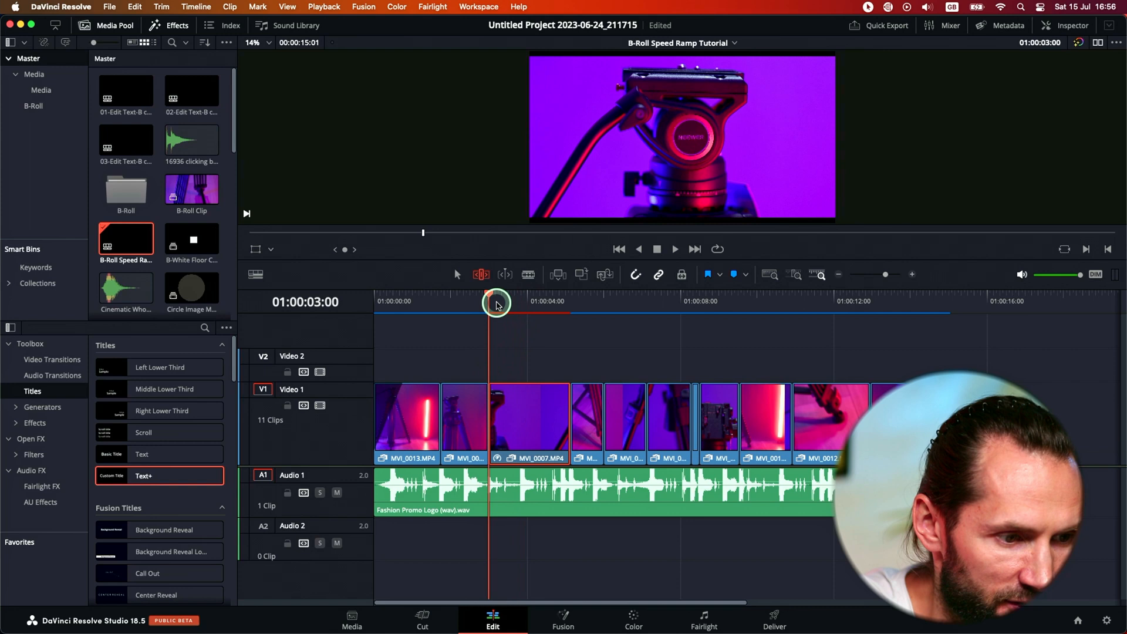
{"action": "left_click", "coordinate": [676, 249]}
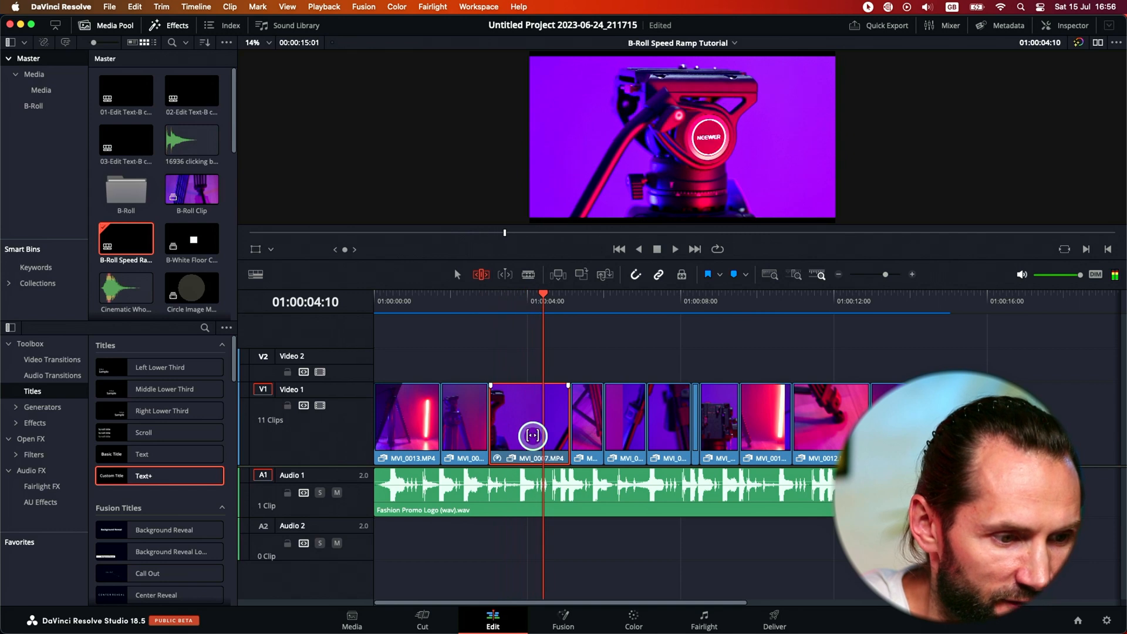
{"action": "left_click_drag", "start_coordinate": [544, 294], "coordinate": [486, 295]}
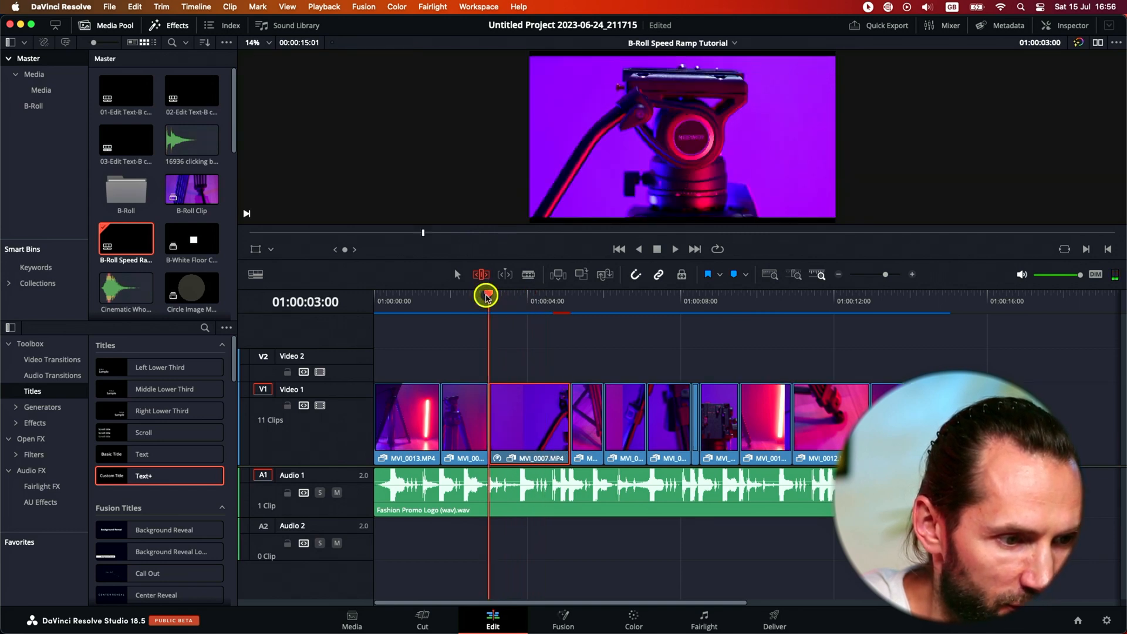
{"action": "left_click", "coordinate": [675, 249]}
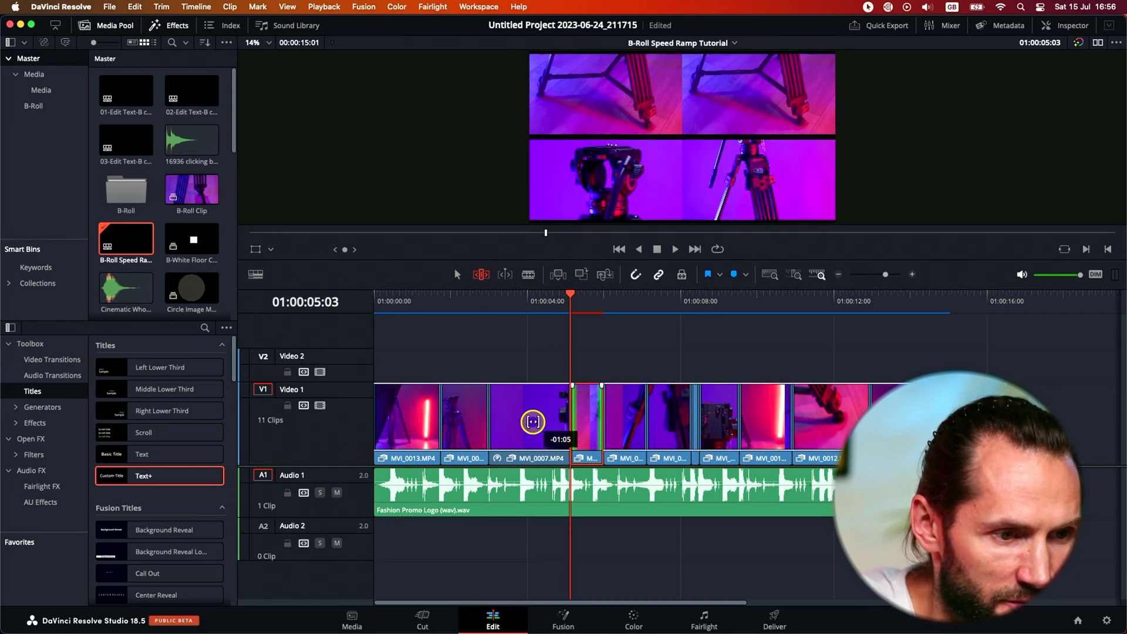
Slip the short fourth clip's contents and scrub through it to review
{"action": "left_click", "coordinate": [676, 249]}
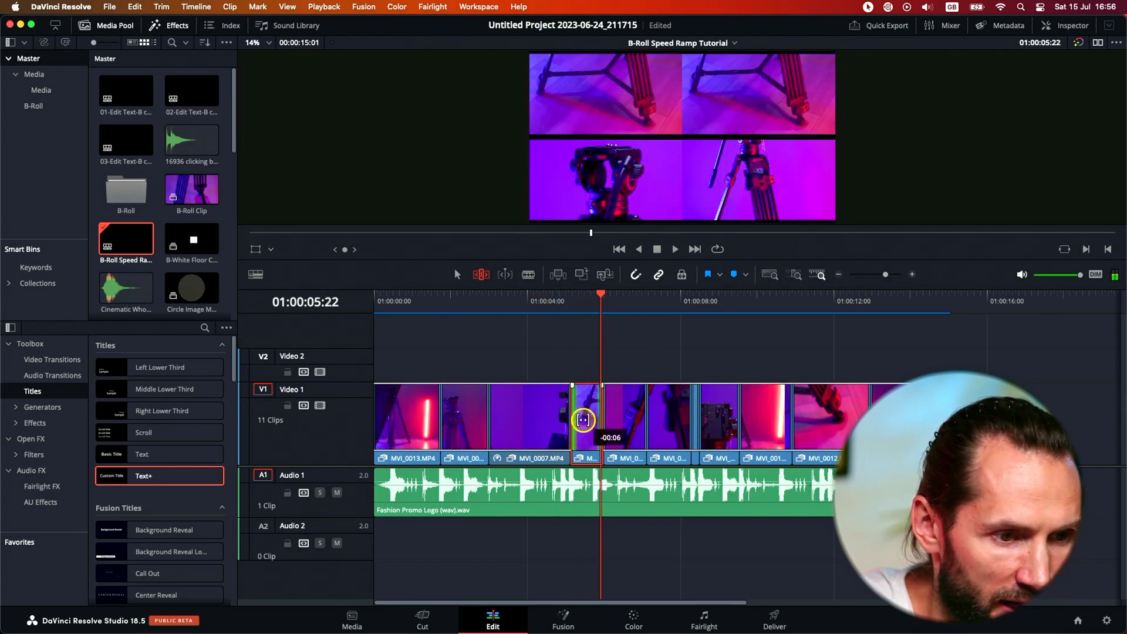
{"action": "left_click_drag", "start_coordinate": [583, 419], "coordinate": [694, 419]}
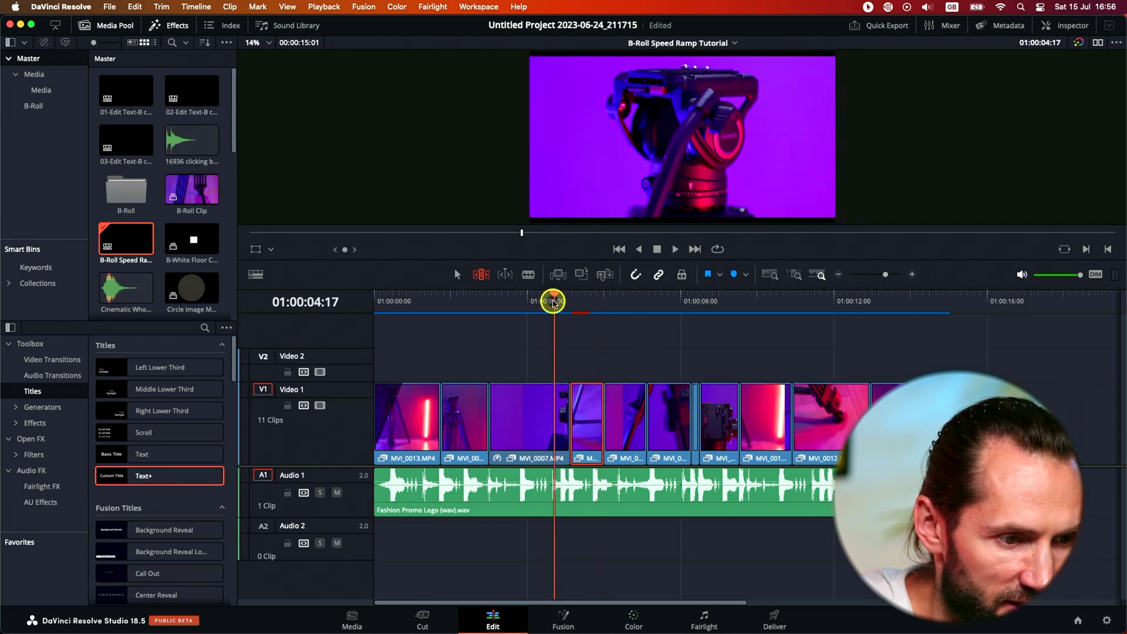
{"action": "left_click", "coordinate": [675, 250]}
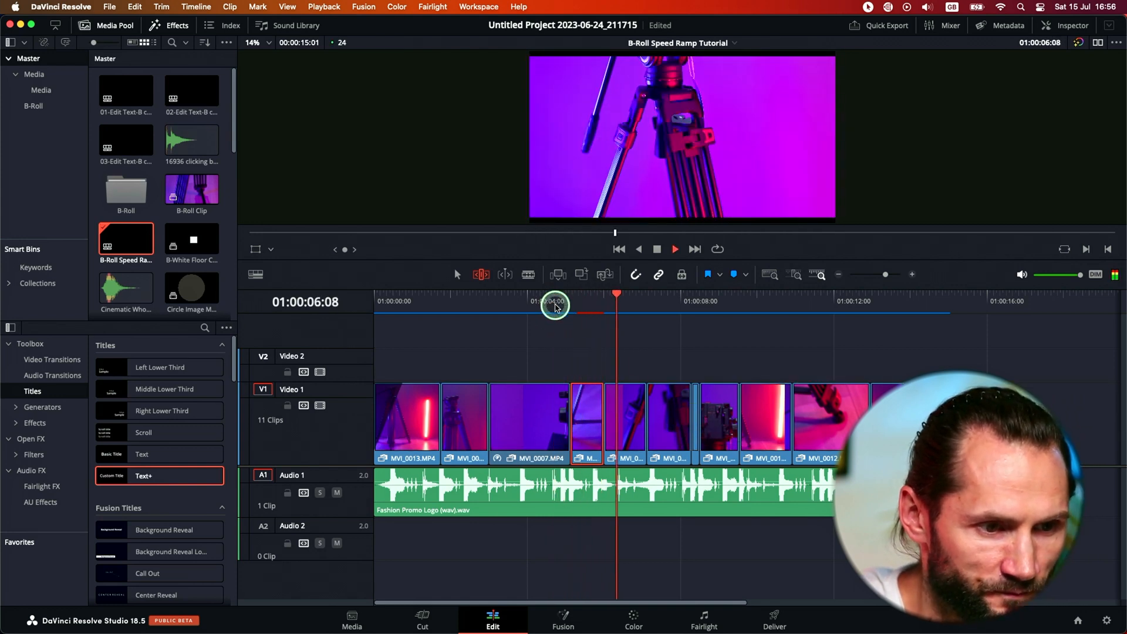
{"action": "left_click_drag", "start_coordinate": [554, 420], "coordinate": [602, 421]}
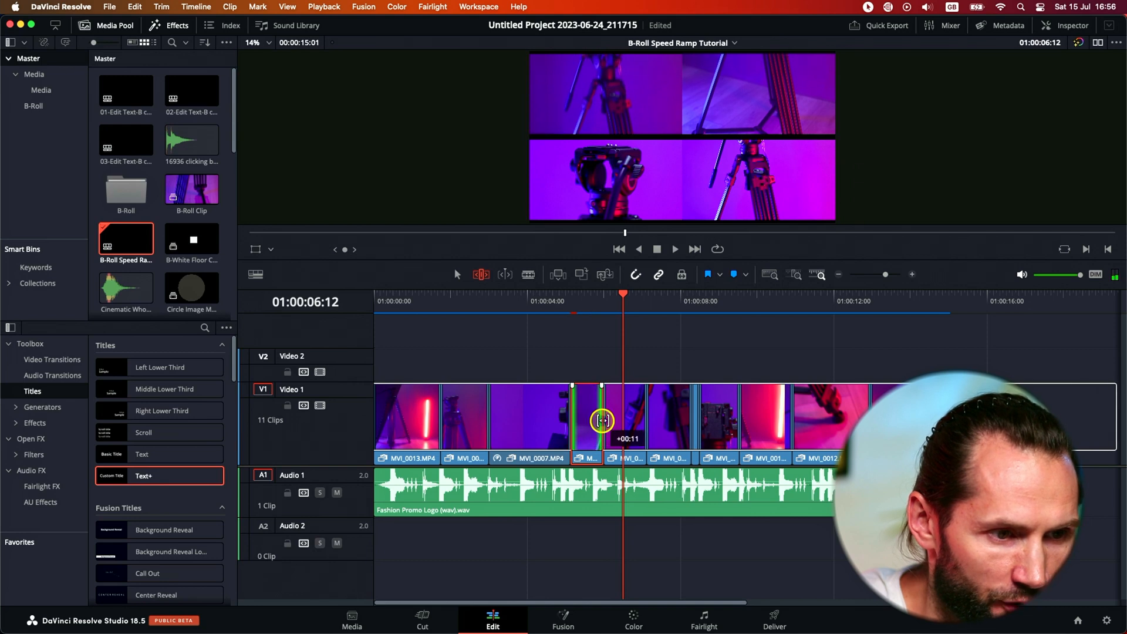
Slip the fourth clip again to a better section of tripod footage
{"action": "left_click", "coordinate": [543, 309]}
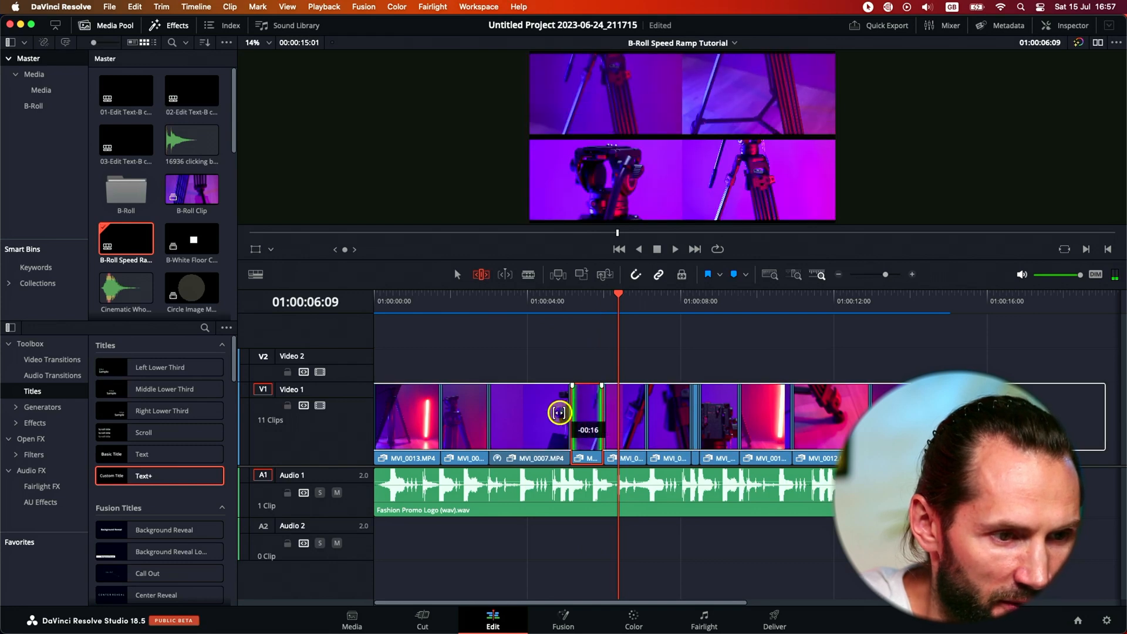
{"action": "left_click_drag", "start_coordinate": [559, 413], "coordinate": [474, 419]}
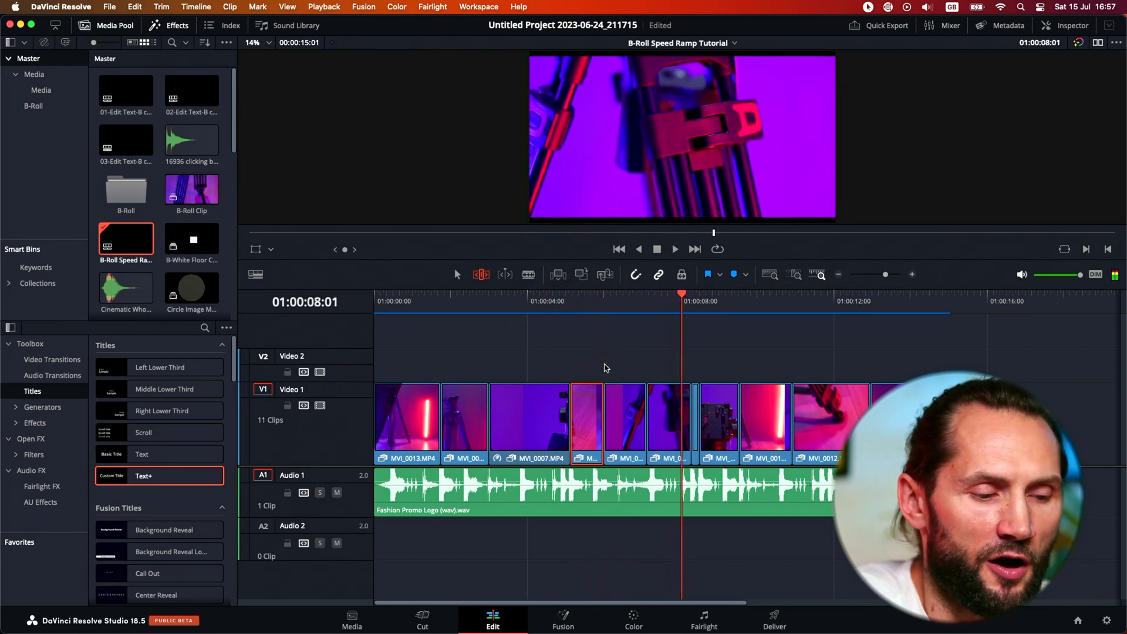
Deselect clips and scrub through the later part of the B-roll edit
{"action": "left_click", "coordinate": [827, 421]}
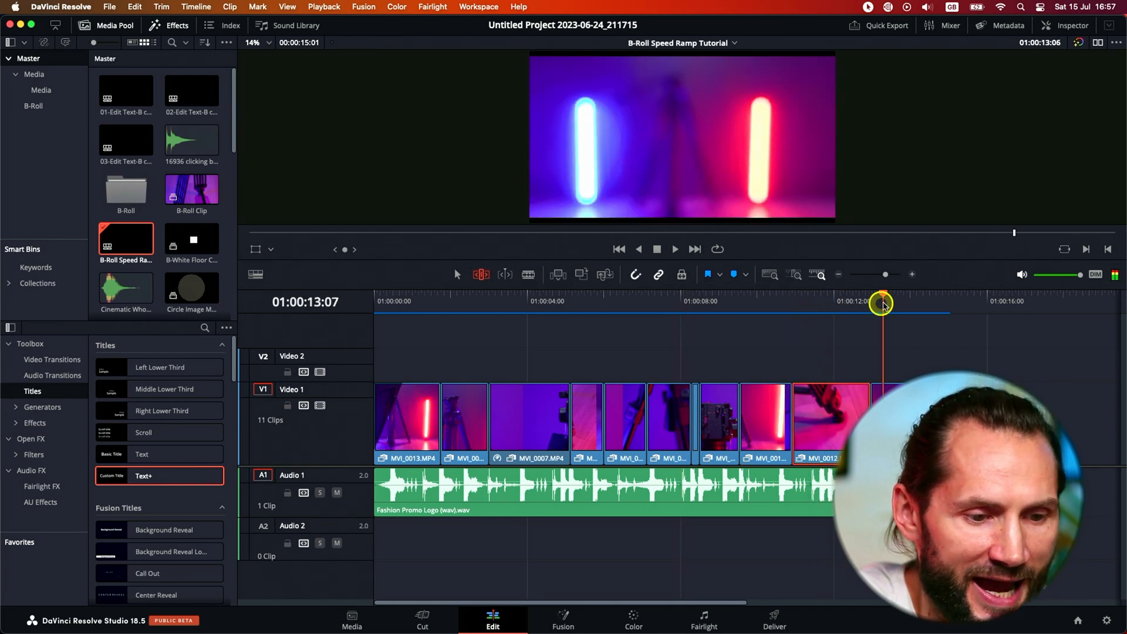
{"action": "left_click_drag", "start_coordinate": [884, 302], "coordinate": [931, 302]}
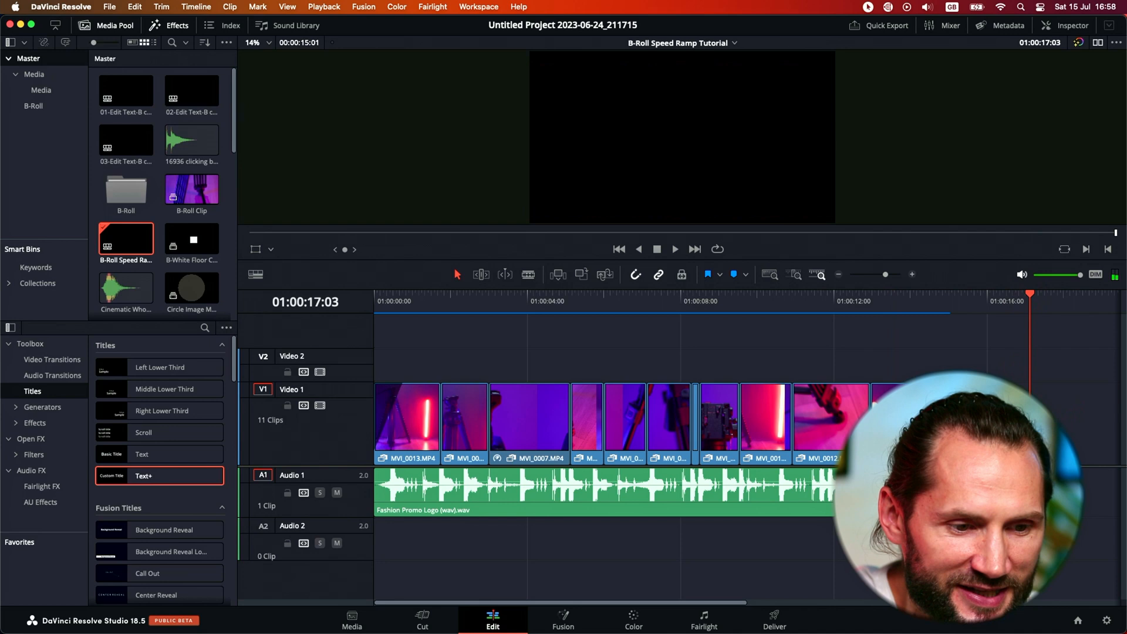
Clear the clip selection and switch the timeline to Trim Edit Mode
{"action": "left_click", "coordinate": [526, 410]}
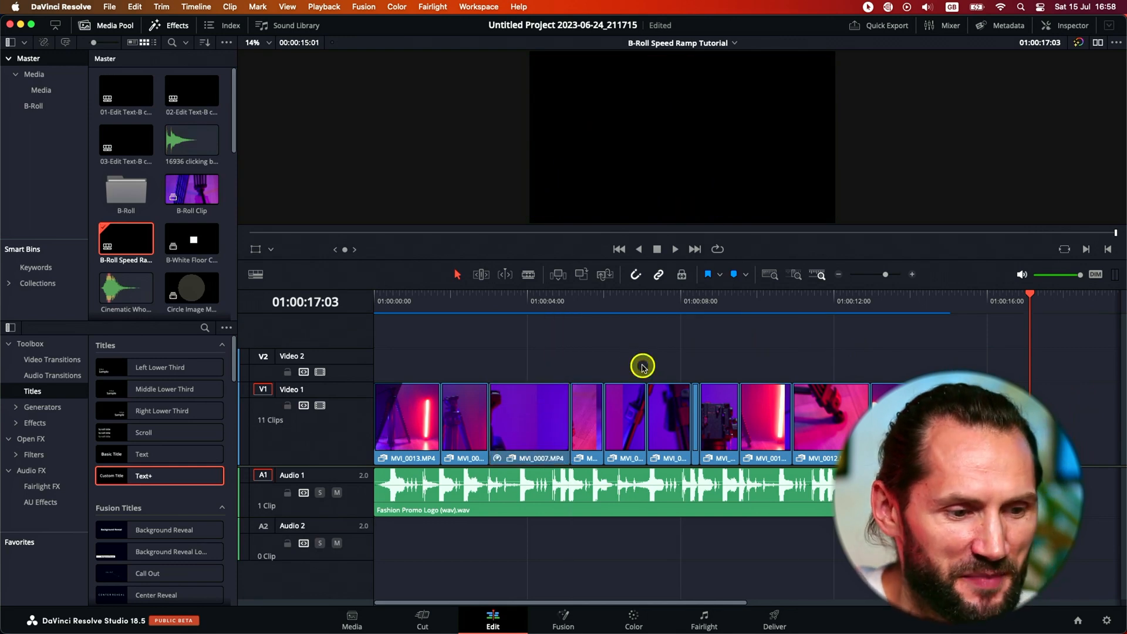
{"action": "mouse_move", "coordinate": [481, 275]}
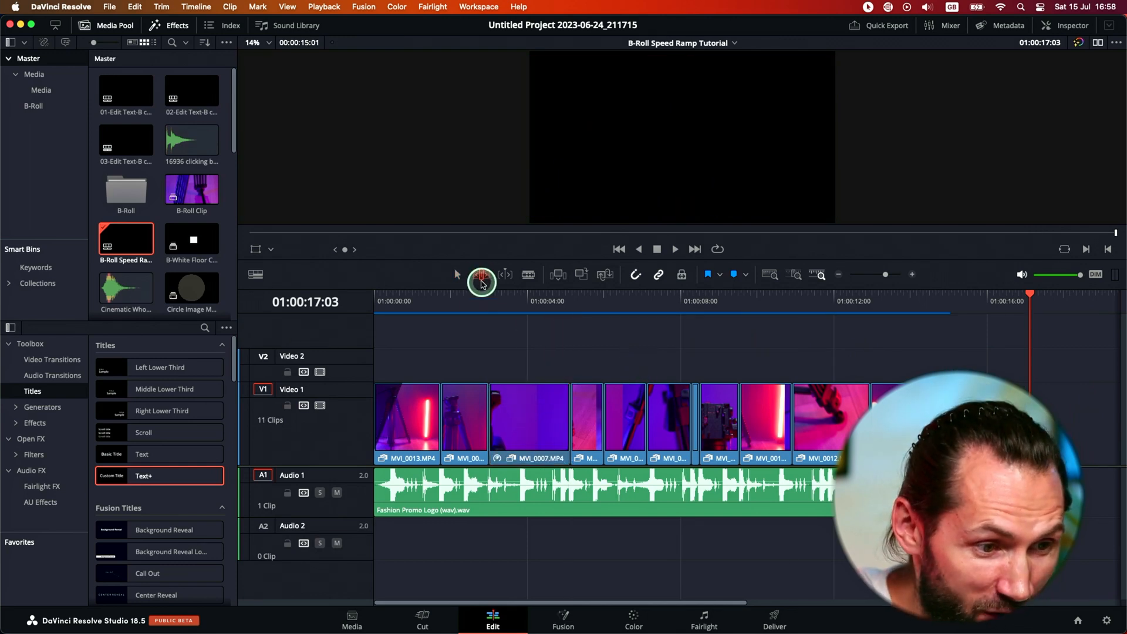
{"action": "left_click", "coordinate": [480, 275]}
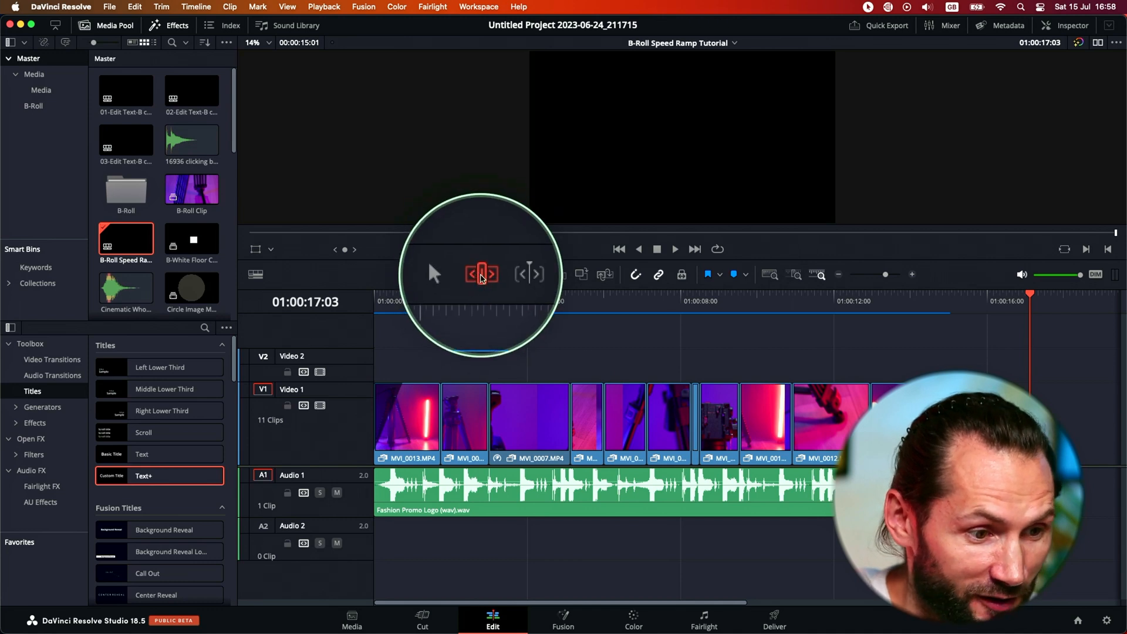